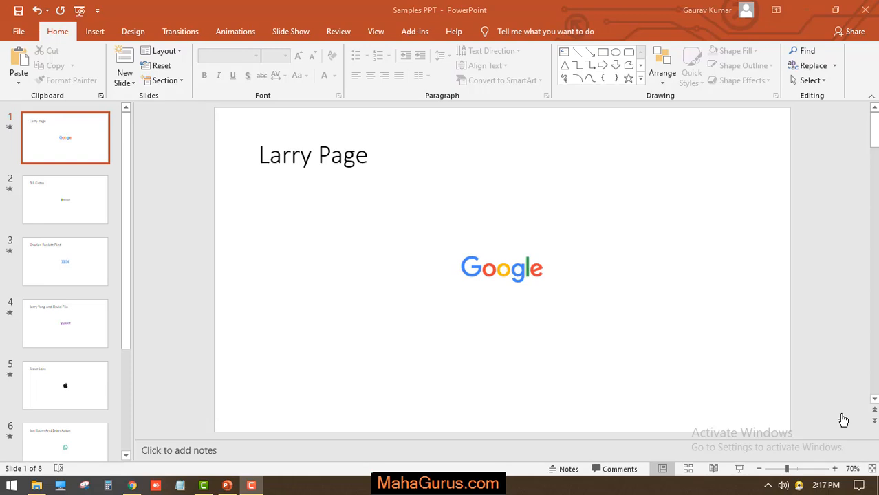
pyautogui.moveTo(447, 294)
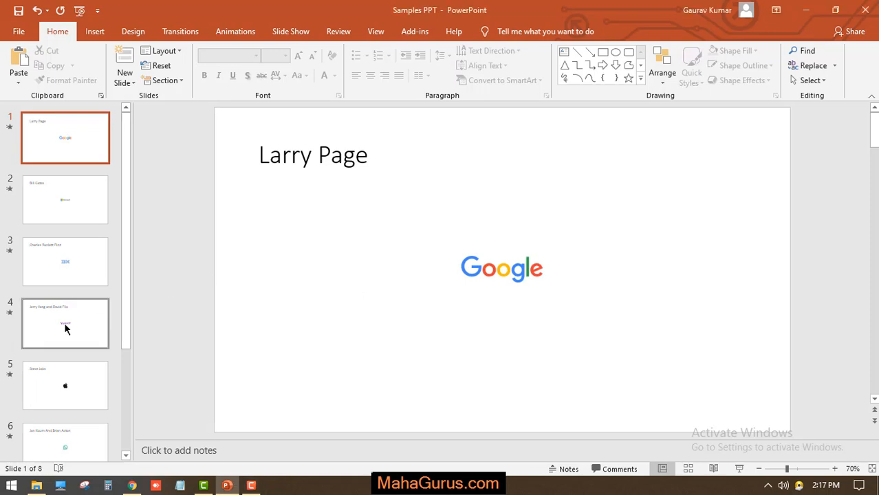
# Browse the deck's founder-and-logo slides, return to slide 1, and show the Insert tab.
pyautogui.scroll(-3)
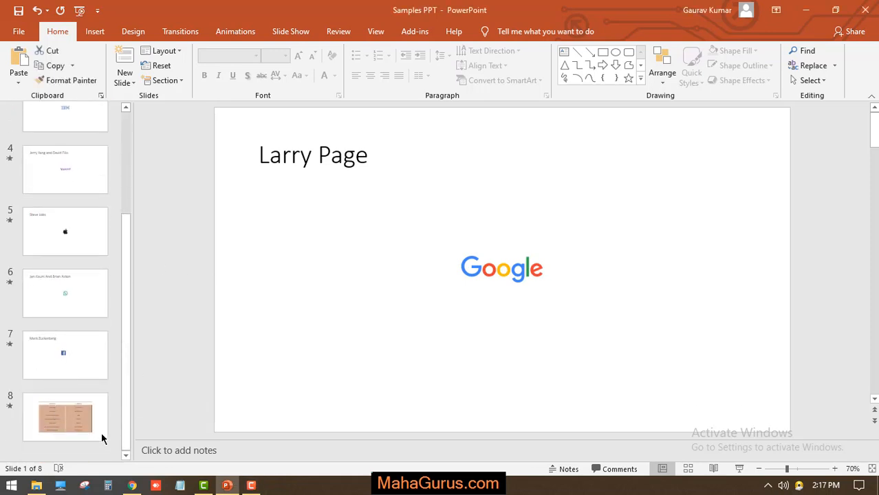
pyautogui.scroll(3)
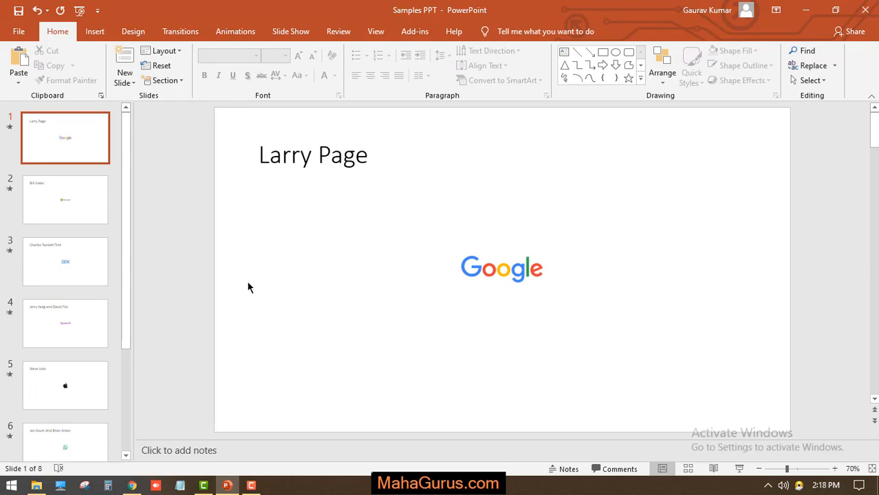
pyautogui.moveTo(161, 65)
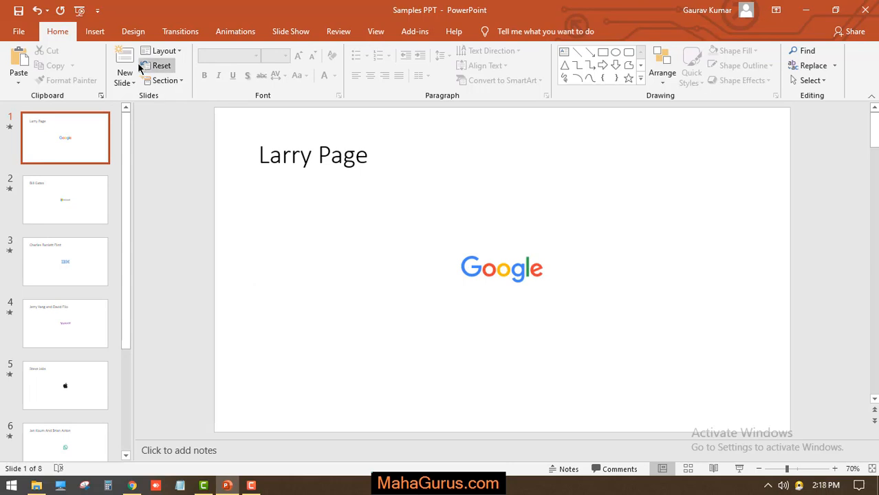
pyautogui.click(95, 31)
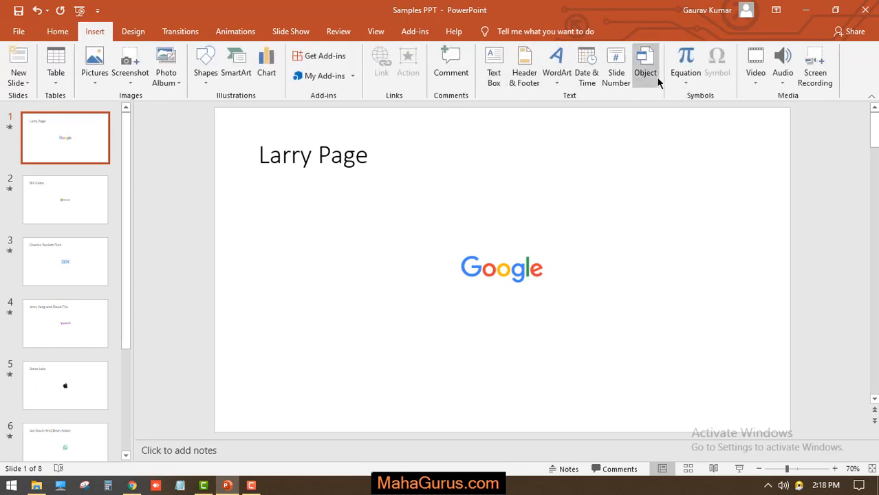
pyautogui.moveTo(645, 62)
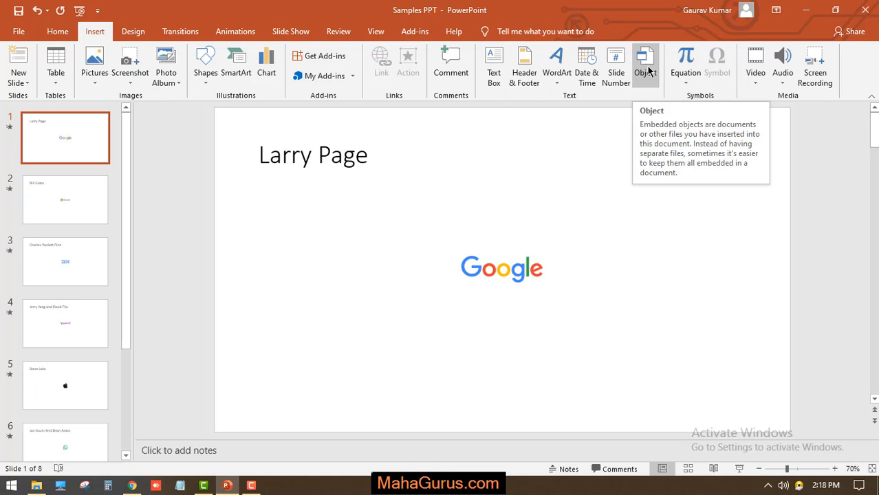
# In Insert Object, try AutoCAD Drawing, Create from file and Create new, and browse object types.
pyautogui.click(645, 62)
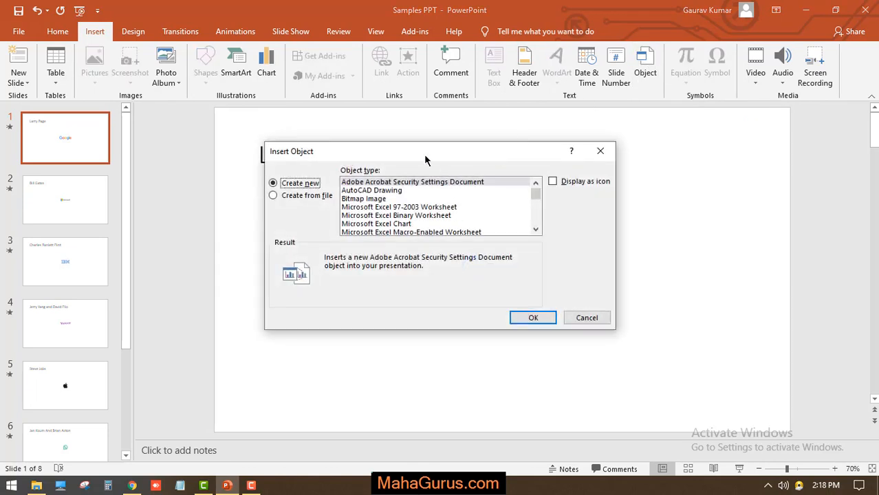
pyautogui.moveTo(294, 161)
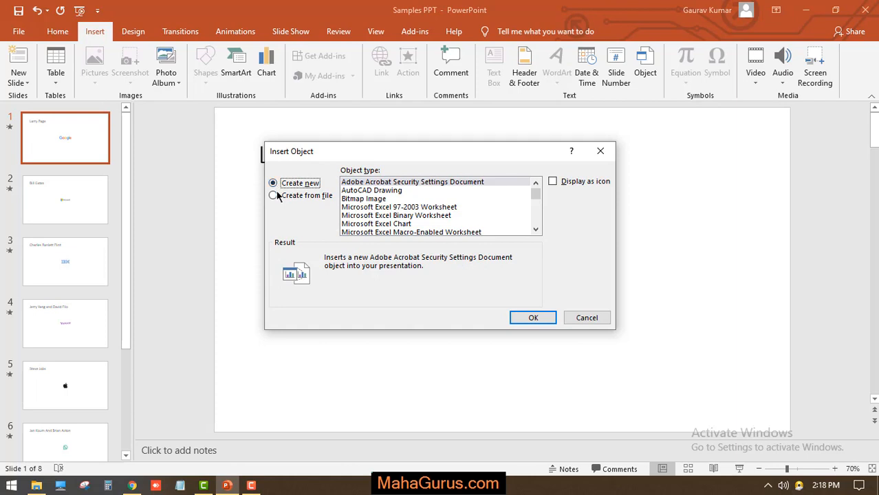
pyautogui.moveTo(379, 198)
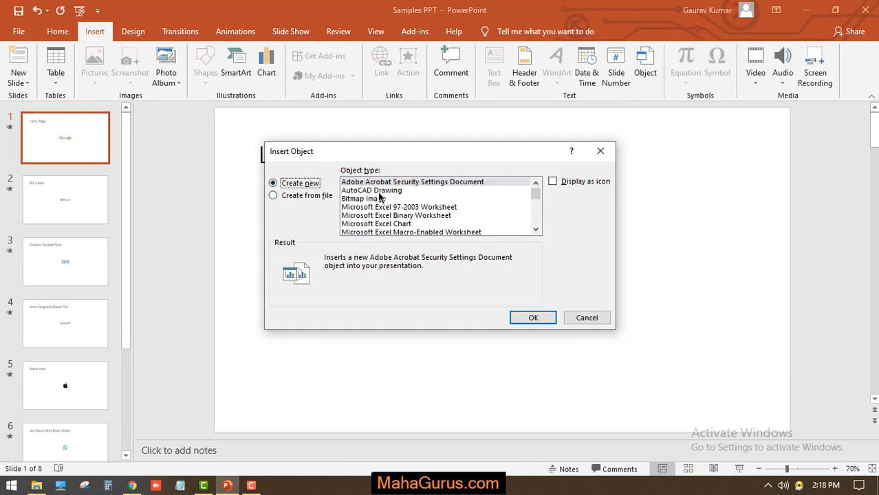
pyautogui.click(372, 190)
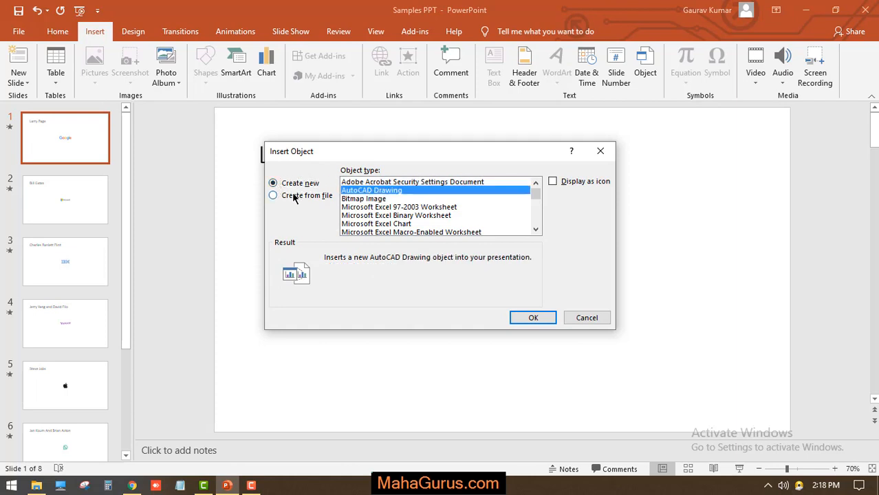
pyautogui.click(273, 196)
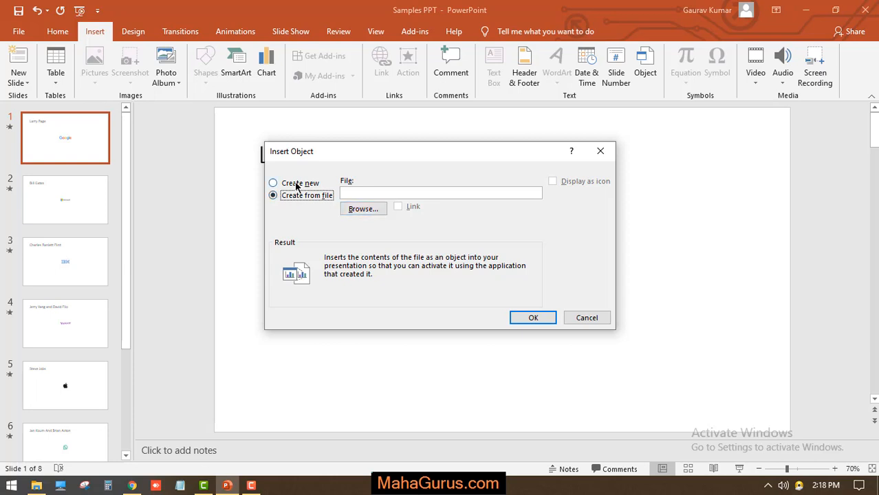
pyautogui.click(273, 183)
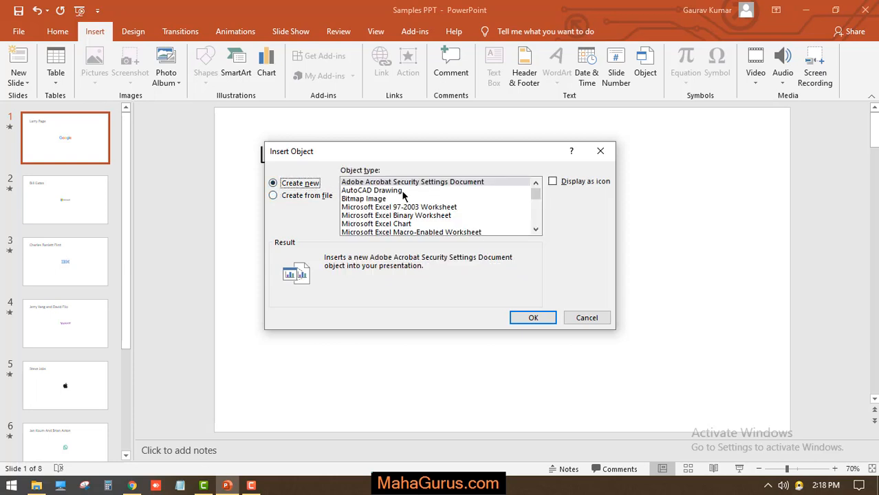
pyautogui.click(372, 191)
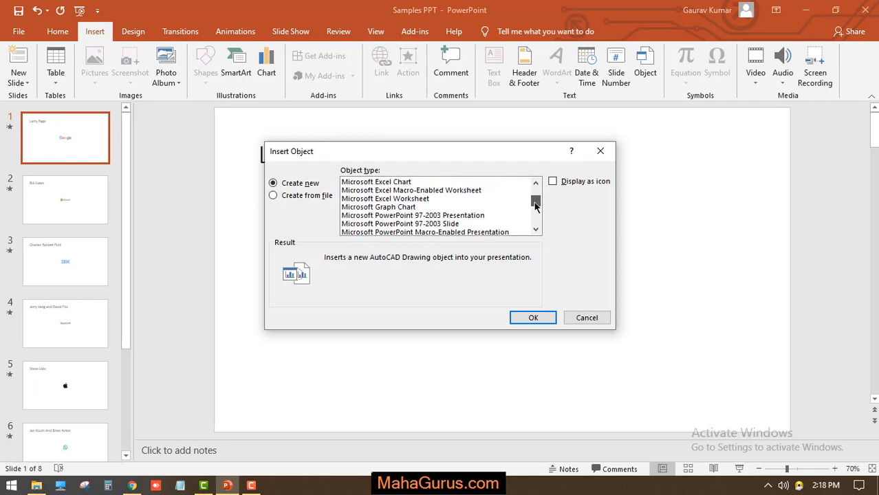
pyautogui.click(536, 203)
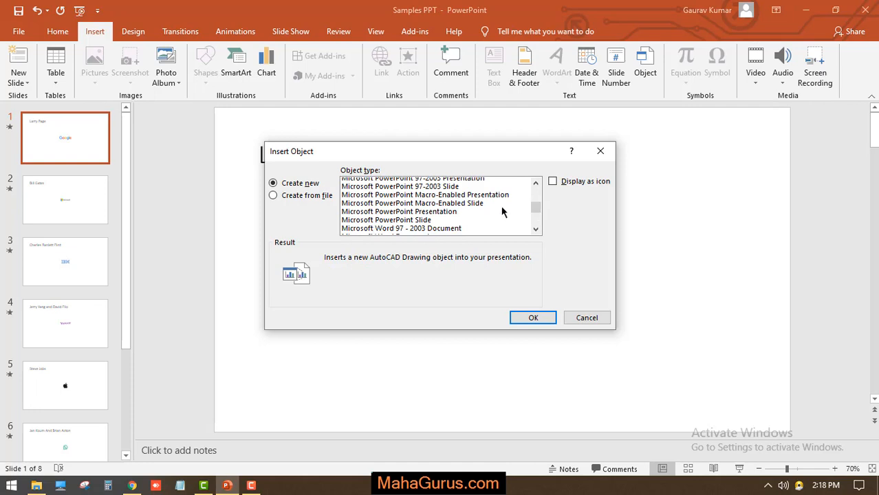
pyautogui.click(536, 229)
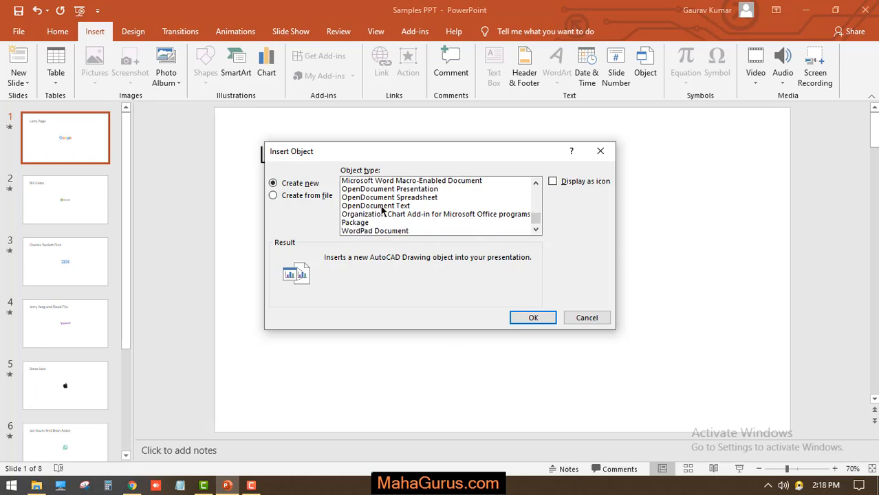
pyautogui.scroll(3)
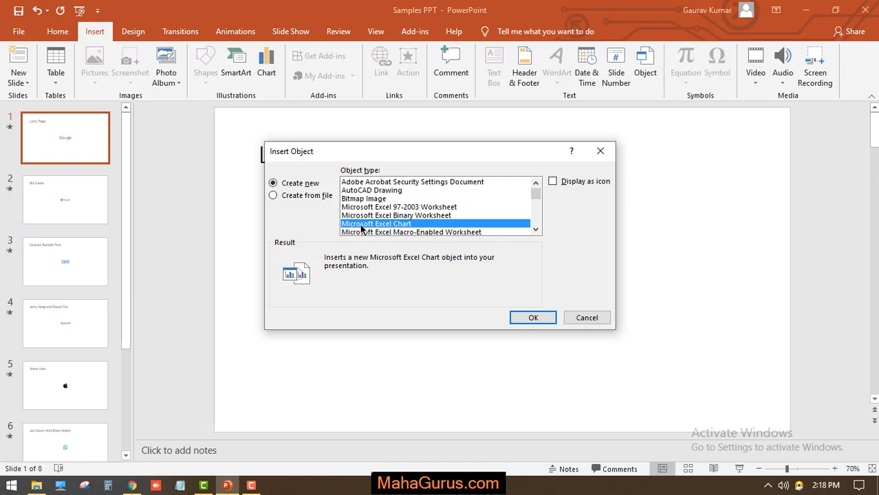
pyautogui.moveTo(428, 230)
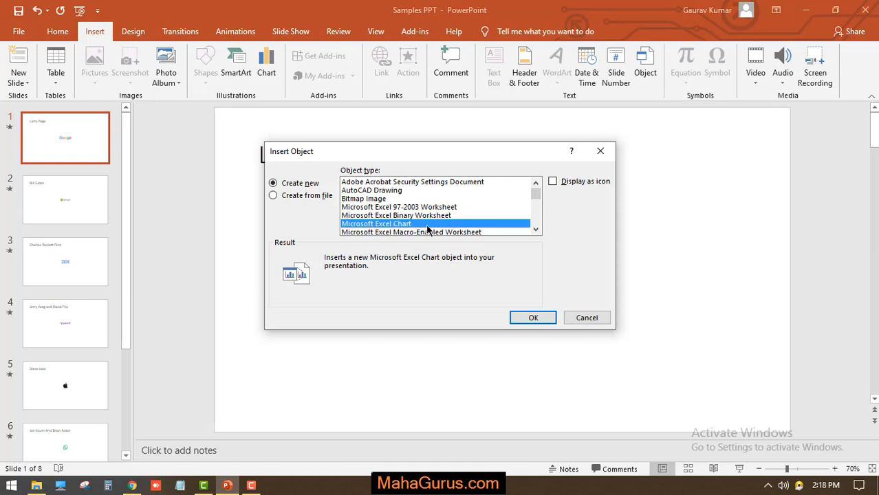
pyautogui.moveTo(525, 302)
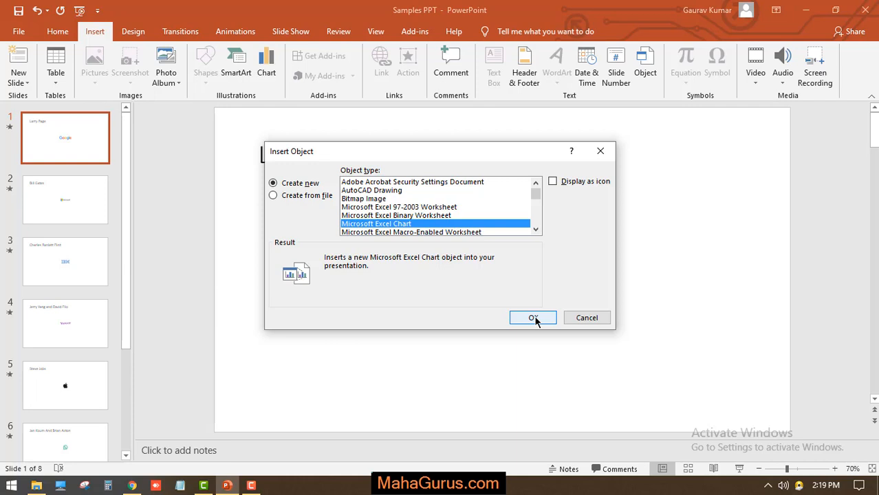
pyautogui.moveTo(646, 383)
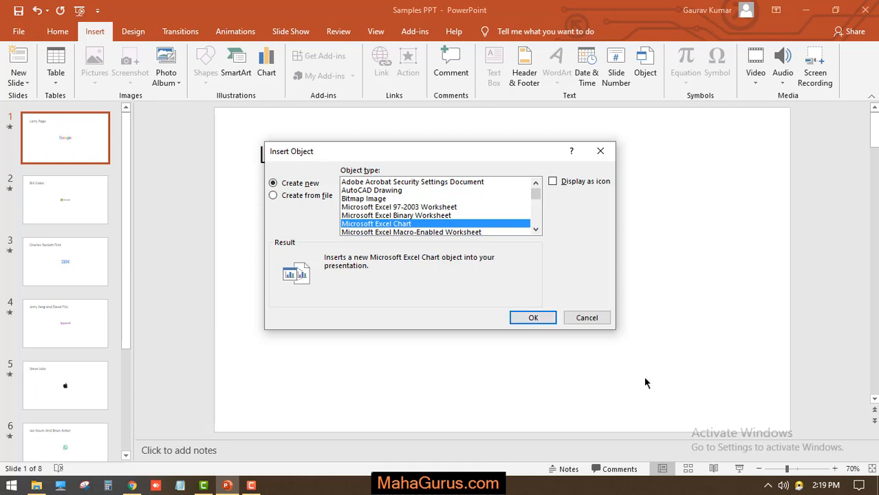
pyautogui.moveTo(241, 266)
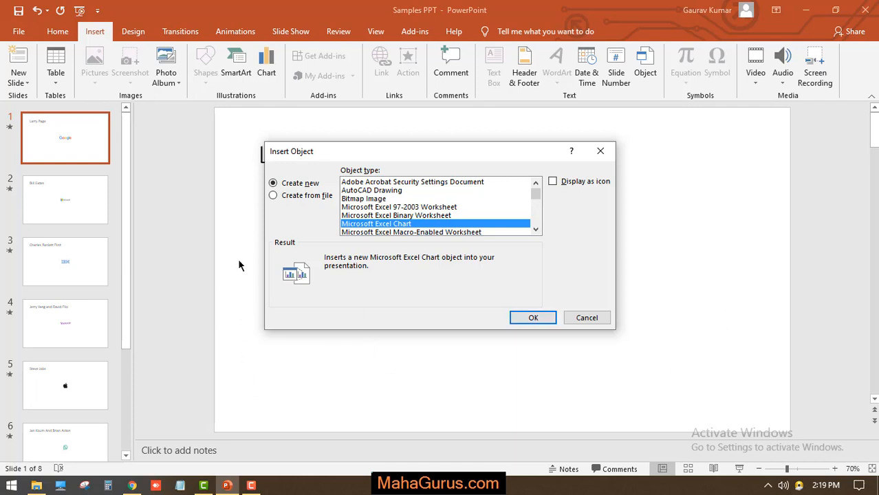
pyautogui.moveTo(475, 290)
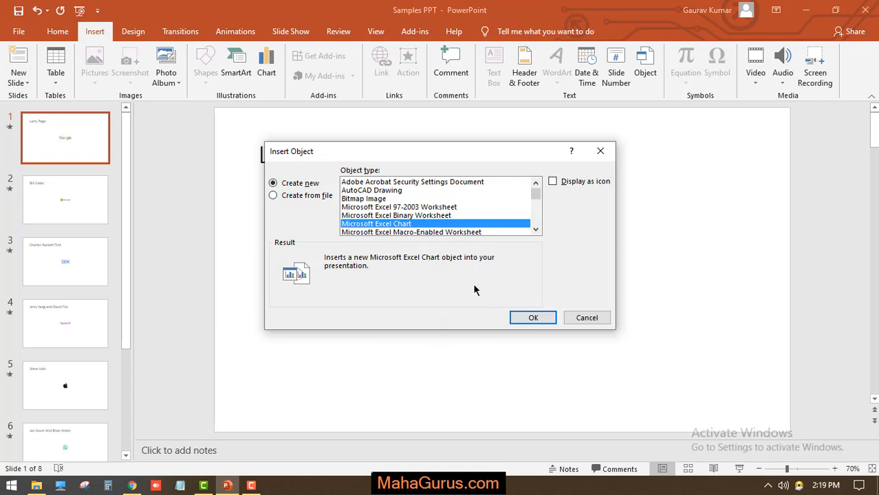
# Move the Insert Object dialog aside to reveal slide 1, keeping Microsoft Excel Chart selected.
pyautogui.moveTo(291, 151); pyautogui.dragTo(540, 233)
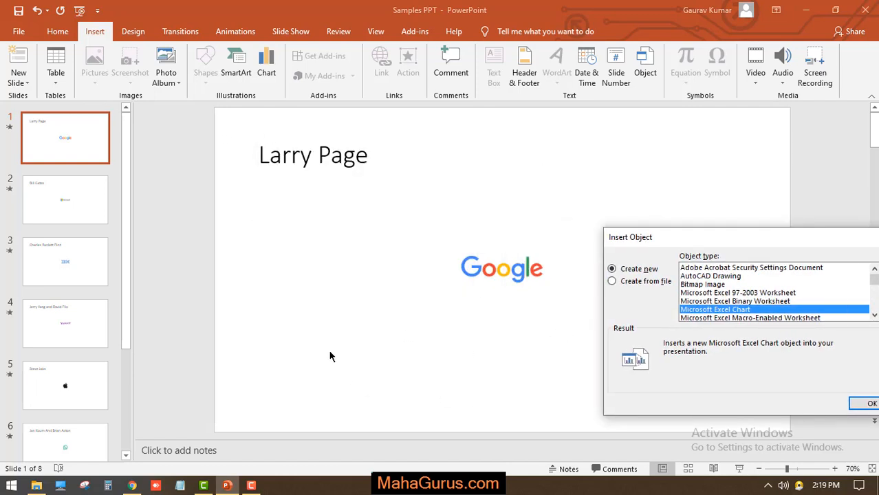
pyautogui.moveTo(310, 384)
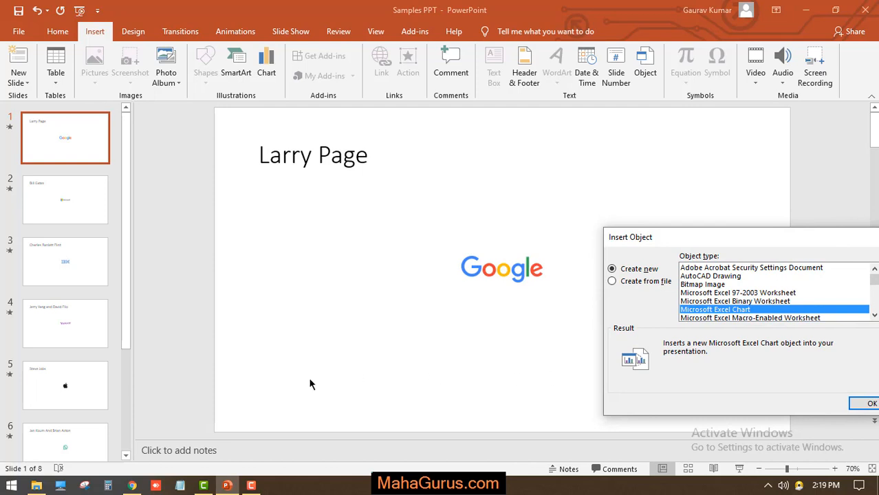
pyautogui.moveTo(647, 232)
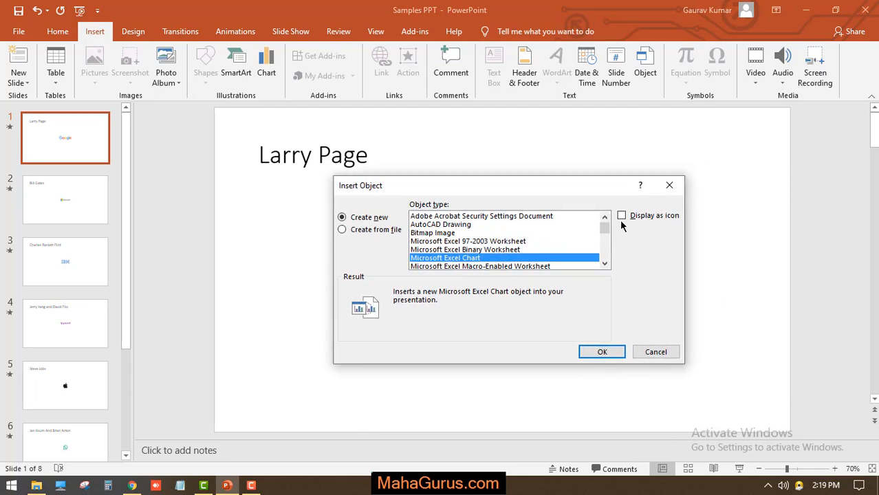
# Turn on Display as icon and bring up the Change Icon window.
pyautogui.click(622, 215)
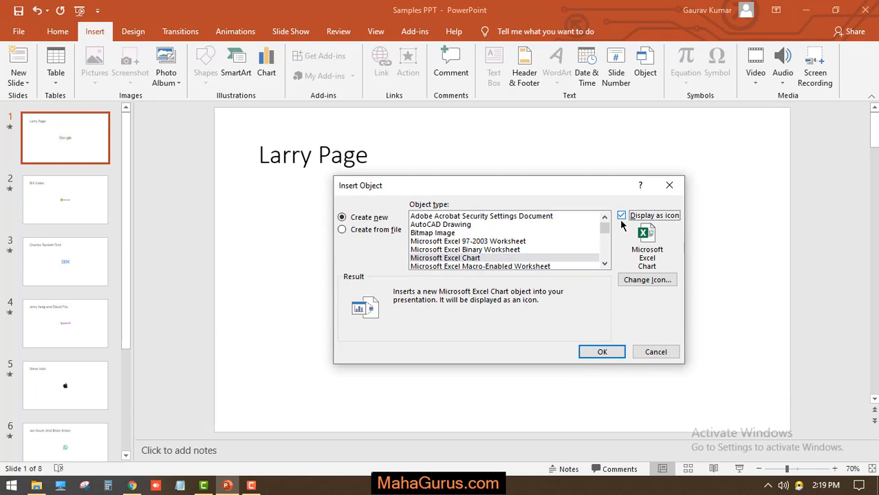
pyautogui.moveTo(641, 242)
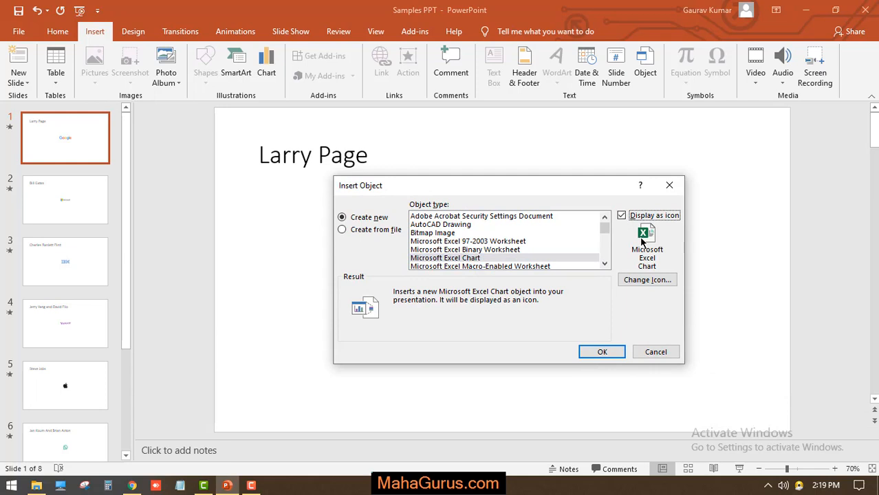
pyautogui.click(647, 279)
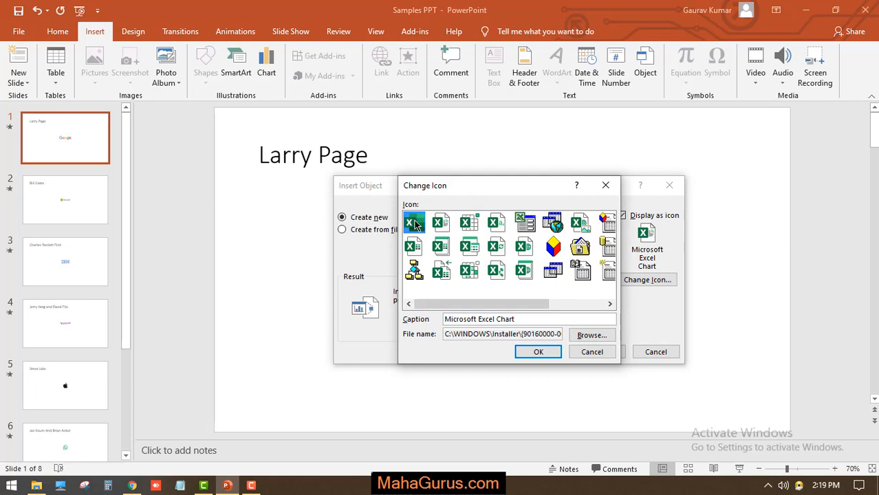
pyautogui.moveTo(425, 230)
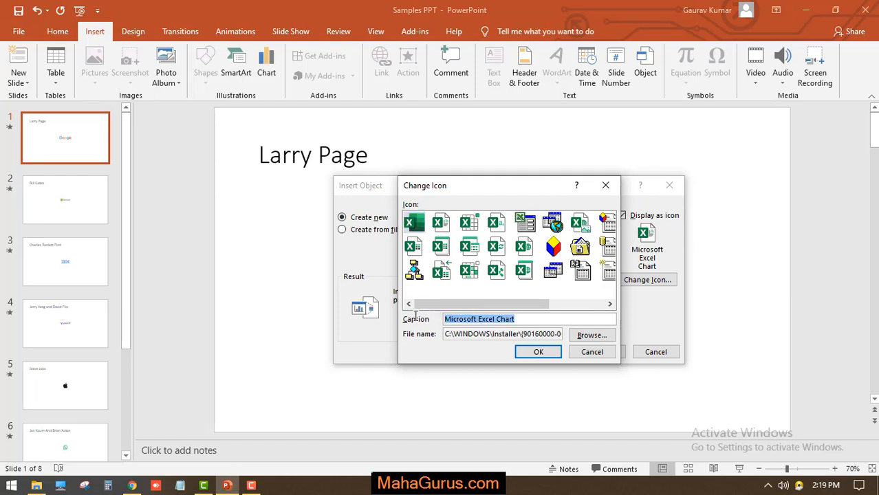
# Enter 'Data of Big IT Companies' as the Excel icon's caption and confirm.
pyautogui.write('Data of')
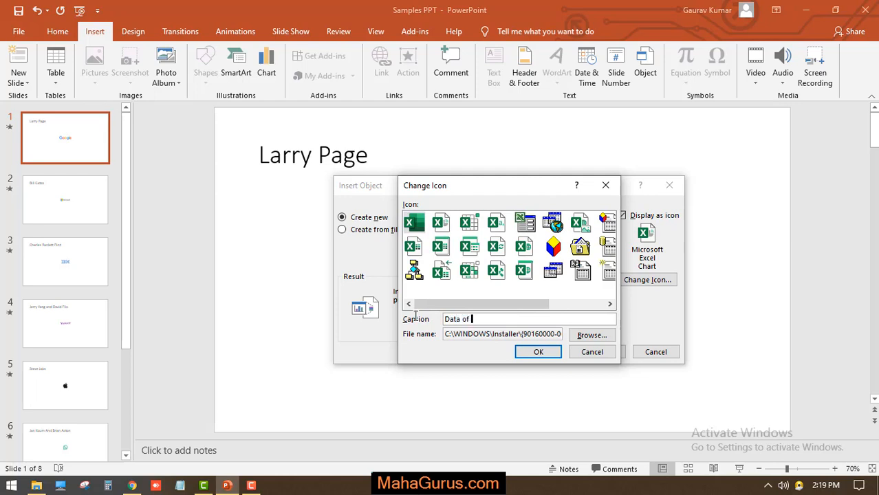
pyautogui.write('Big IT')
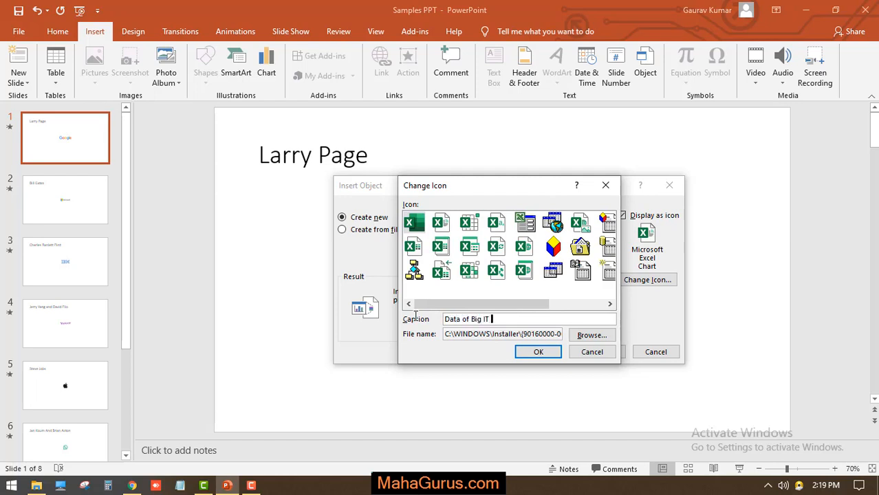
pyautogui.write('Company')
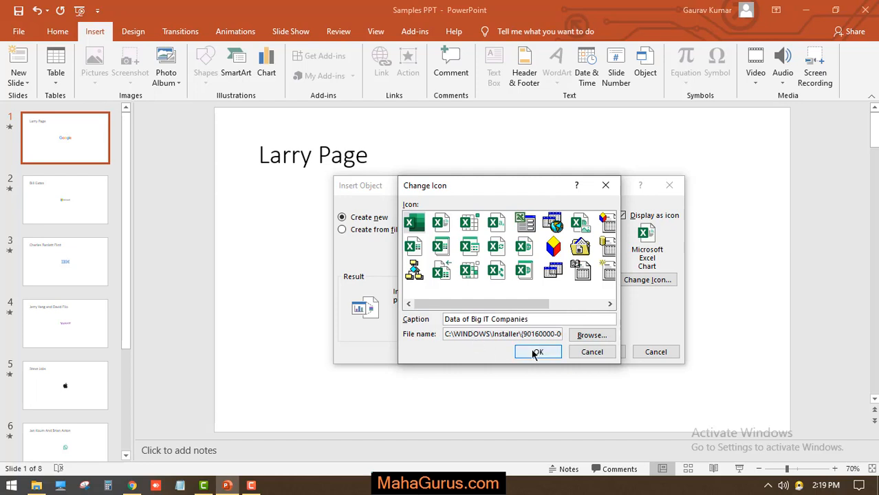
pyautogui.click(538, 351)
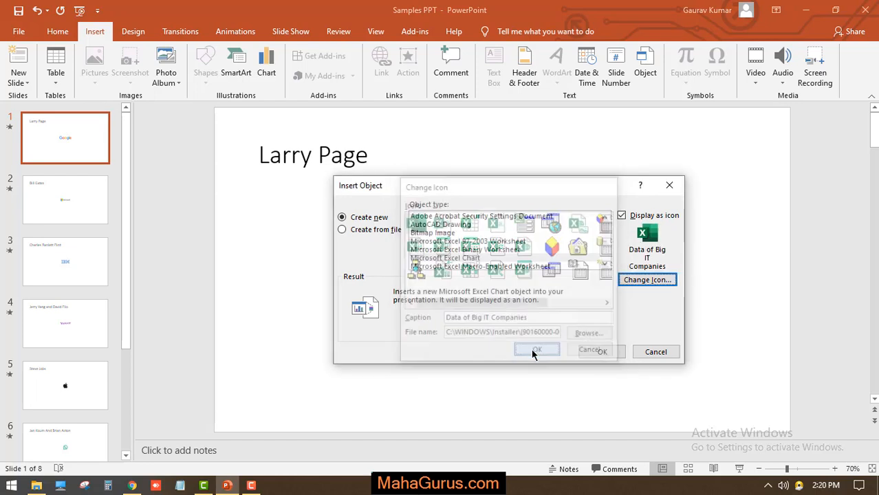
# Confirm the Insert Object dialog to embed the captioned Excel chart icon on slide 1.
pyautogui.click(537, 350)
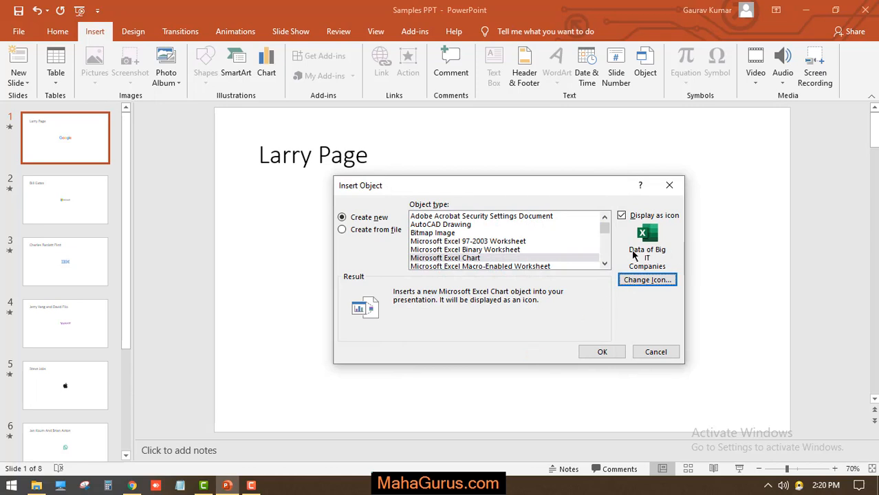
pyautogui.moveTo(650, 261)
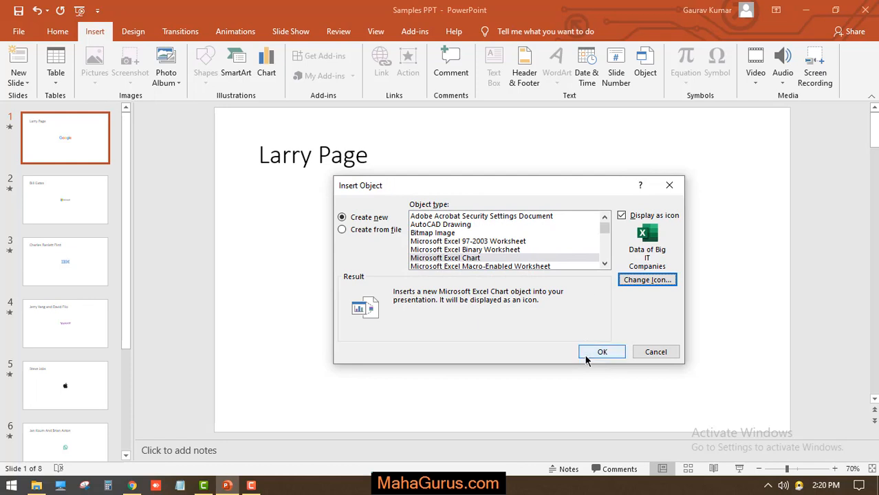
pyautogui.click(602, 351)
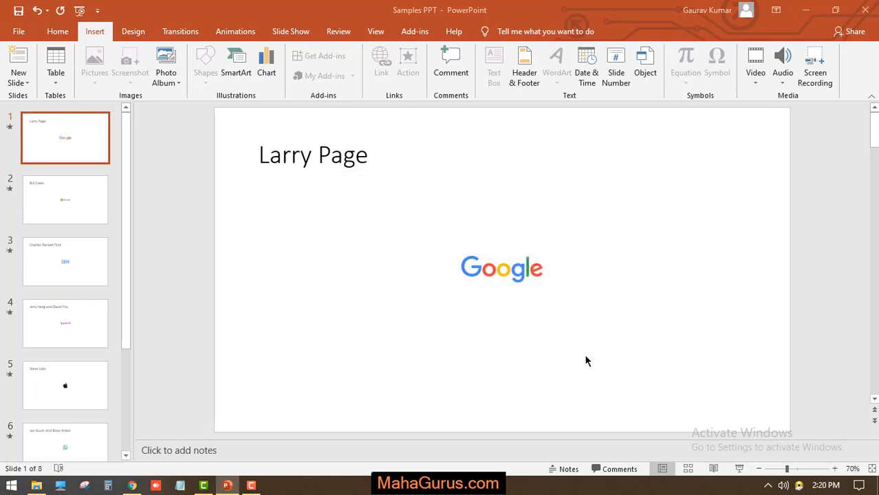
# Open the embedded object in Excel, select the Food/Gas/Motel chart, and close Excel.
pyautogui.doubleClick(502, 268)
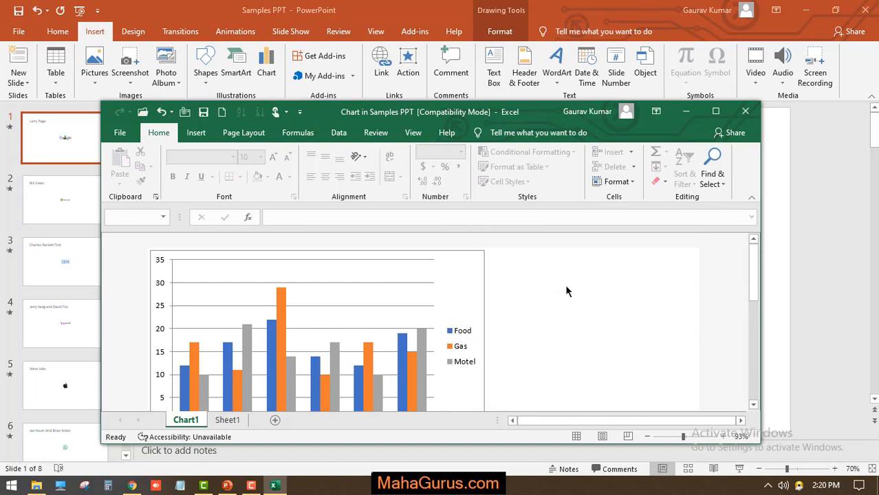
pyautogui.click(317, 331)
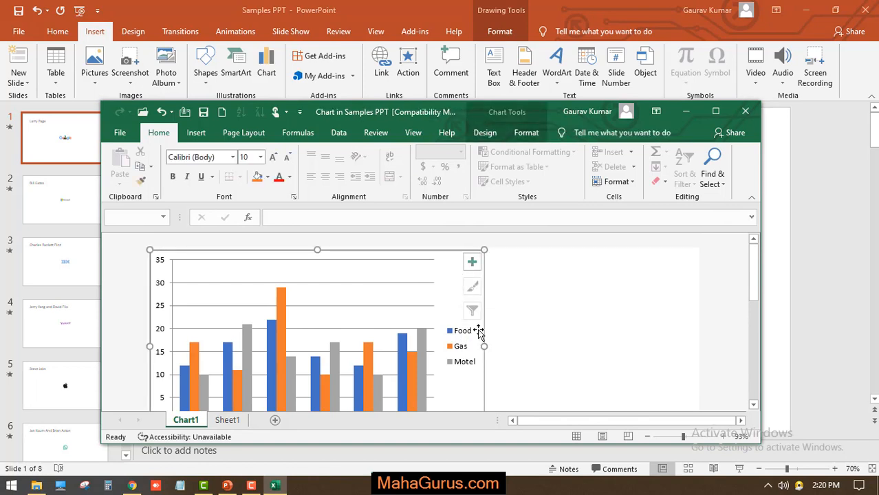
pyautogui.moveTo(509, 244)
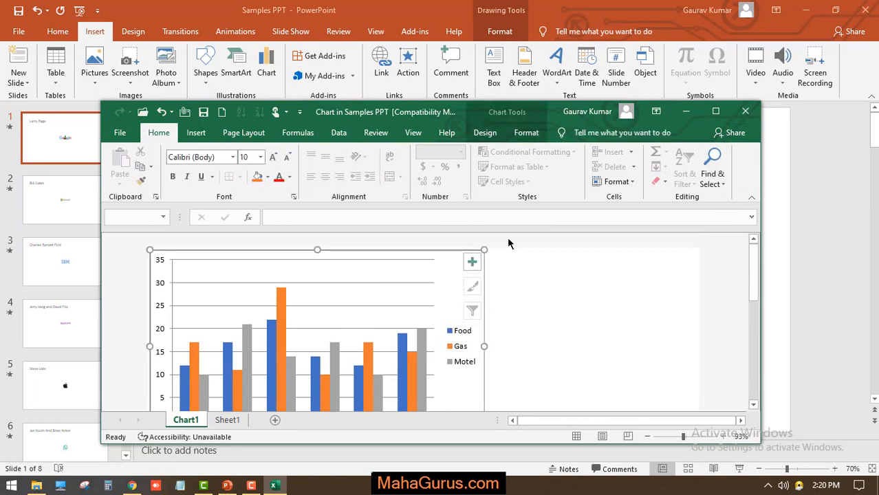
pyautogui.moveTo(532, 256)
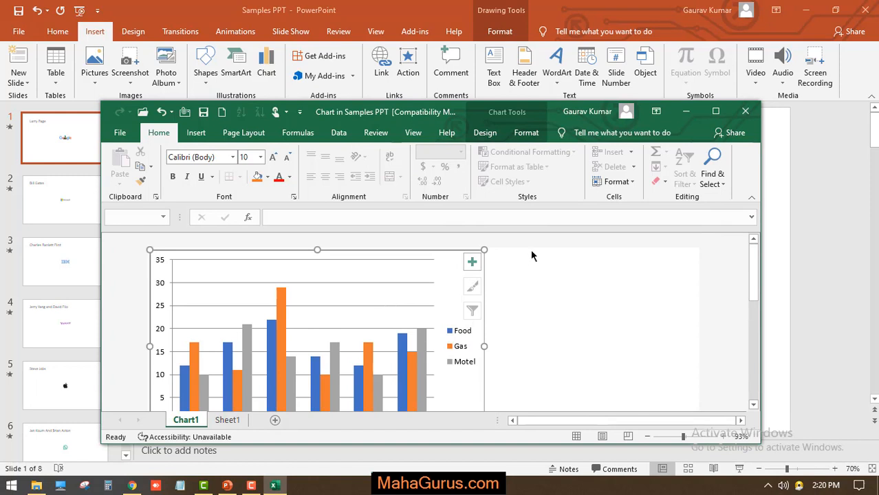
pyautogui.moveTo(540, 258)
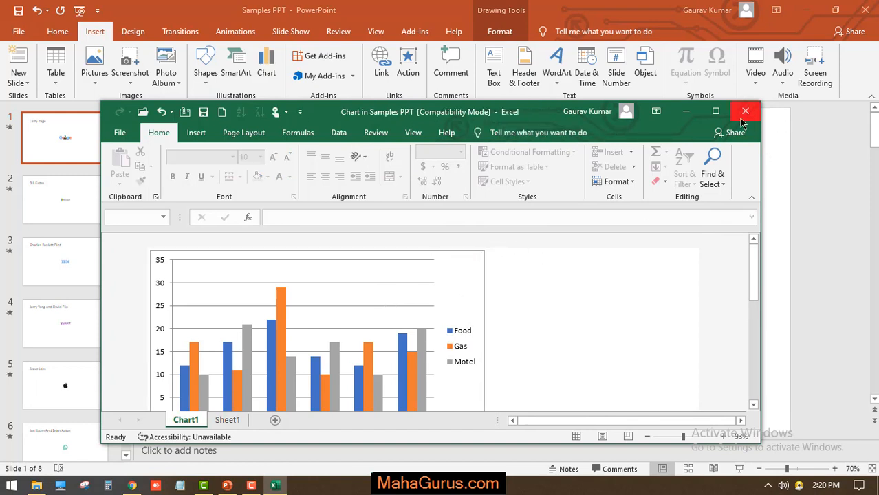
pyautogui.click(745, 111)
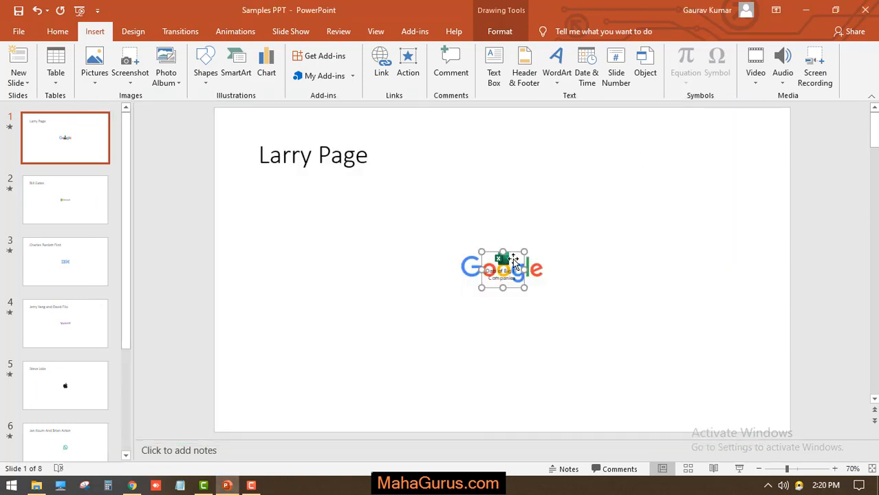
# Enlarge the chart icon and move it to slide 1's top-right corner, off the Google logo.
pyautogui.moveTo(502, 269); pyautogui.dragTo(590, 202)
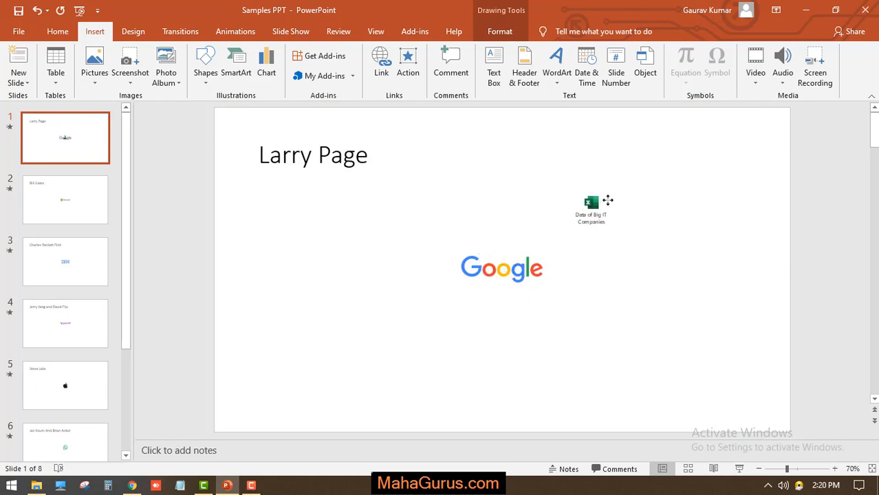
pyautogui.click(591, 201)
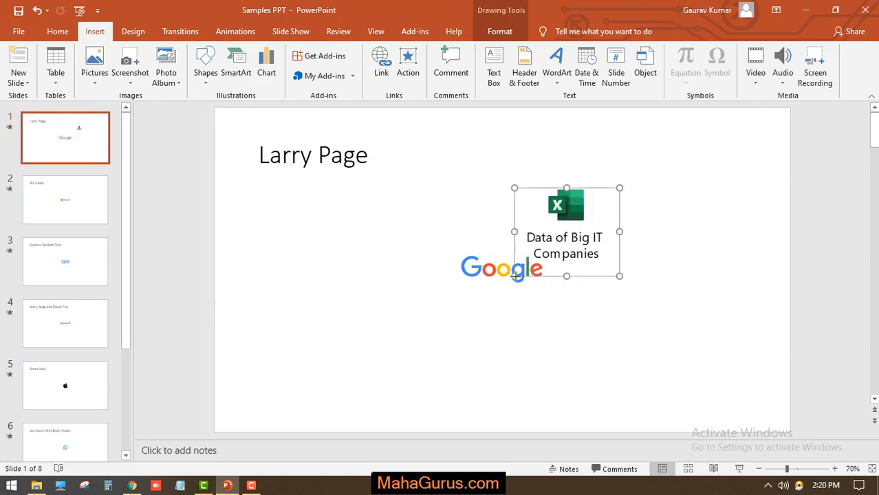
pyautogui.moveTo(566, 232); pyautogui.dragTo(725, 131)
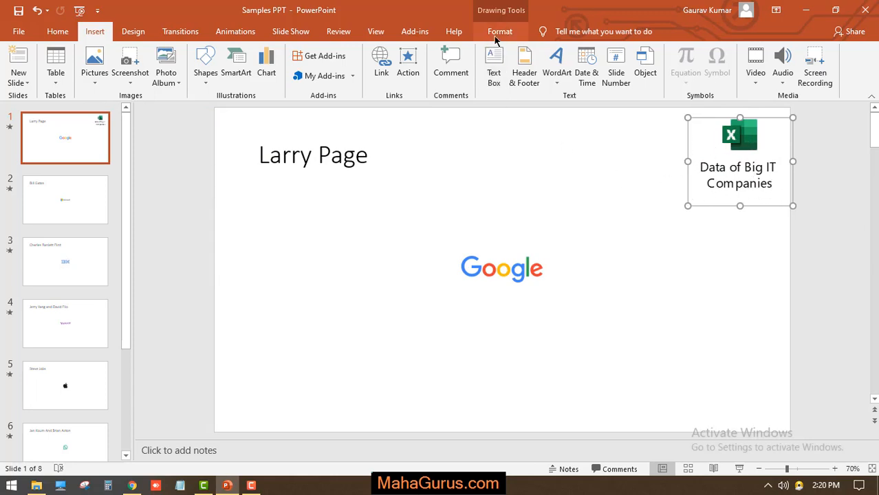
pyautogui.moveTo(501, 34)
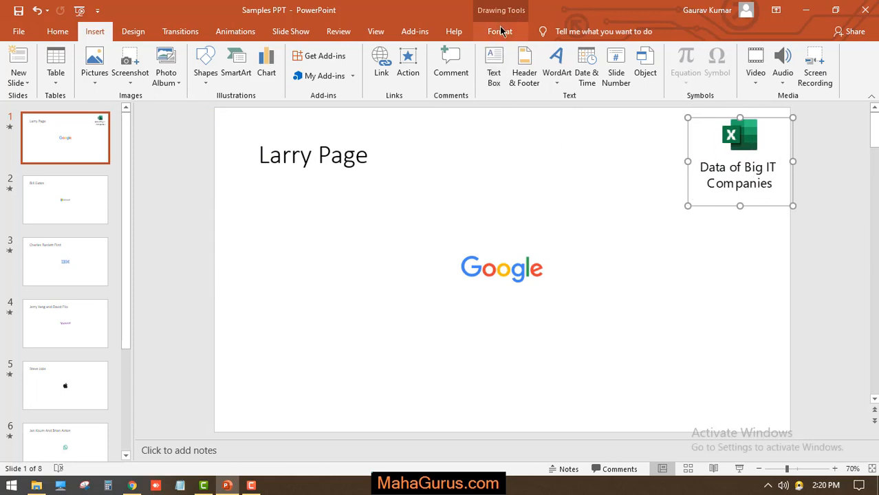
pyautogui.click(500, 31)
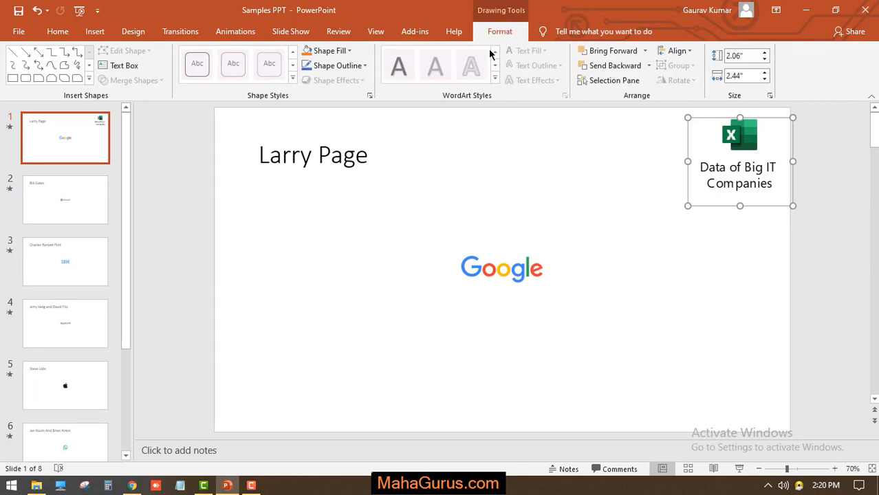
pyautogui.moveTo(338, 65)
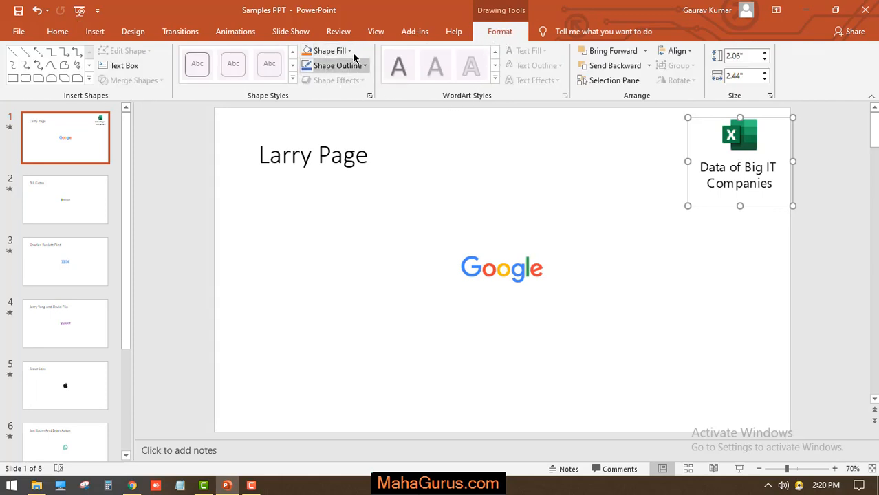
pyautogui.moveTo(580, 106)
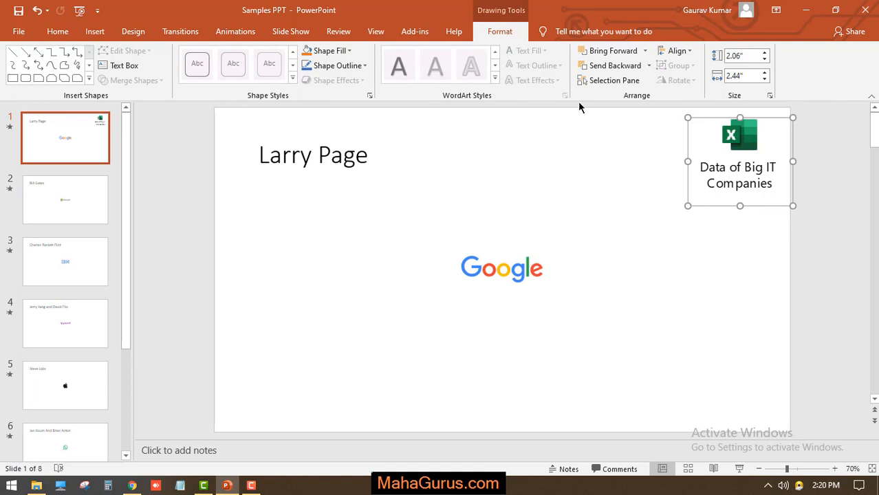
pyautogui.moveTo(741, 138)
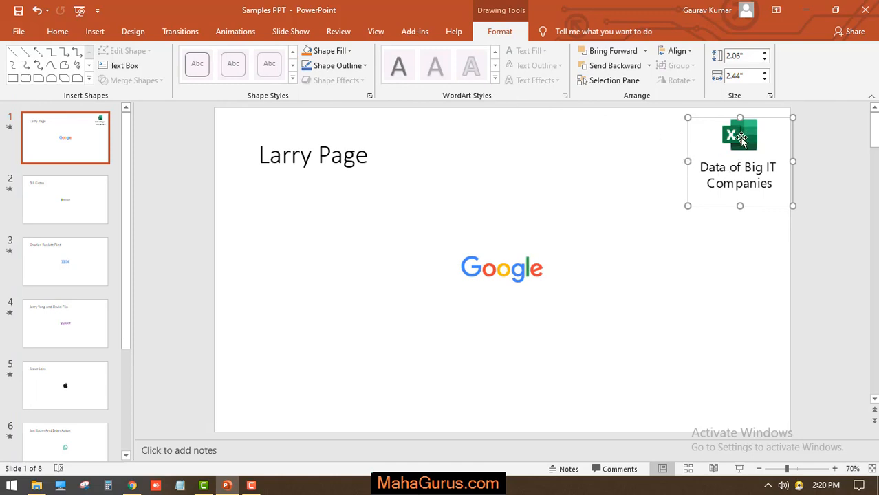
pyautogui.moveTo(715, 187)
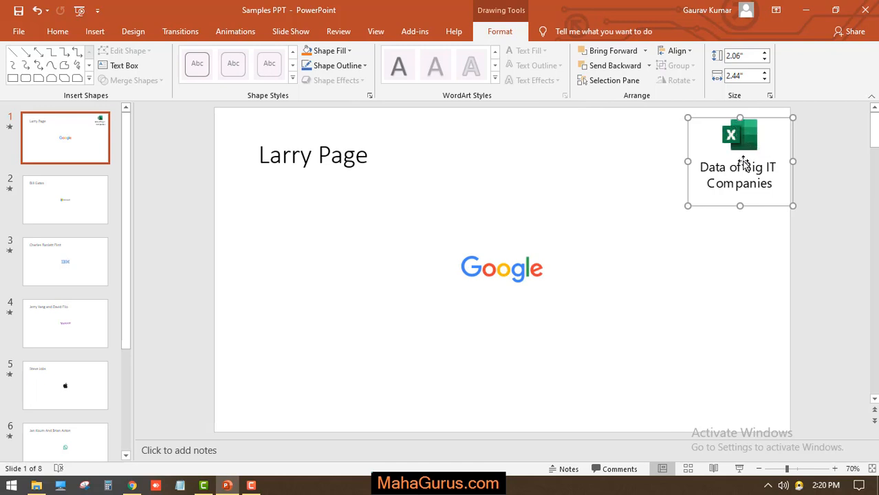
pyautogui.moveTo(455, 118)
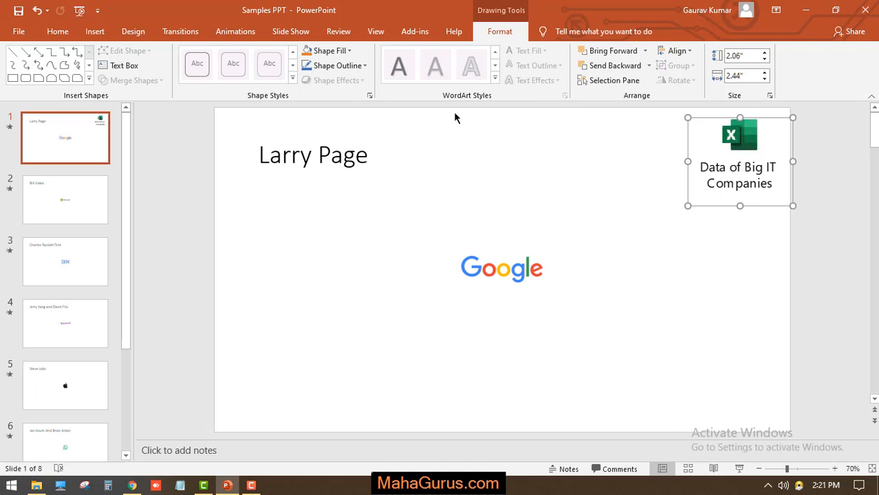
pyautogui.moveTo(465, 98)
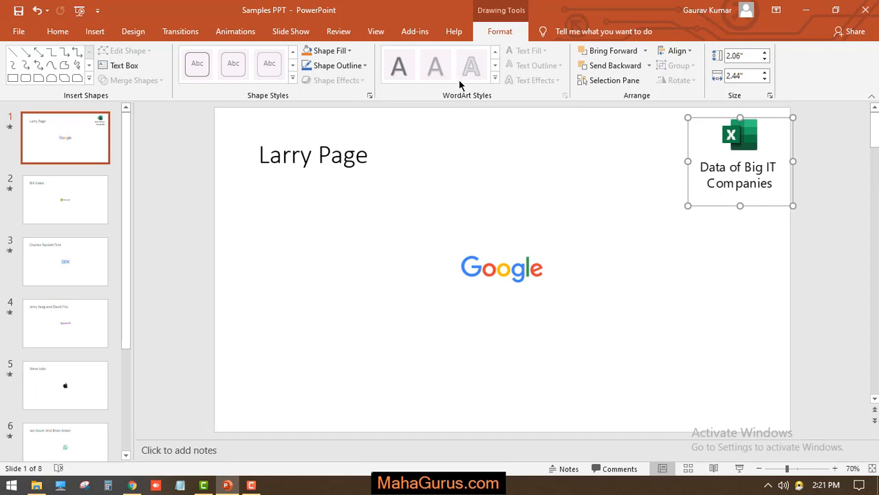
pyautogui.moveTo(438, 126)
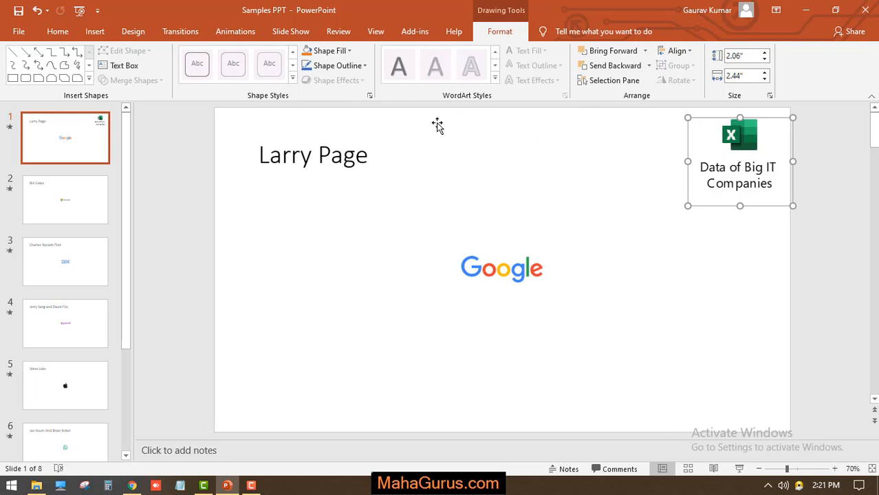
# Open the Shape Fill colour menu for the selected chart icon.
pyautogui.click(329, 50)
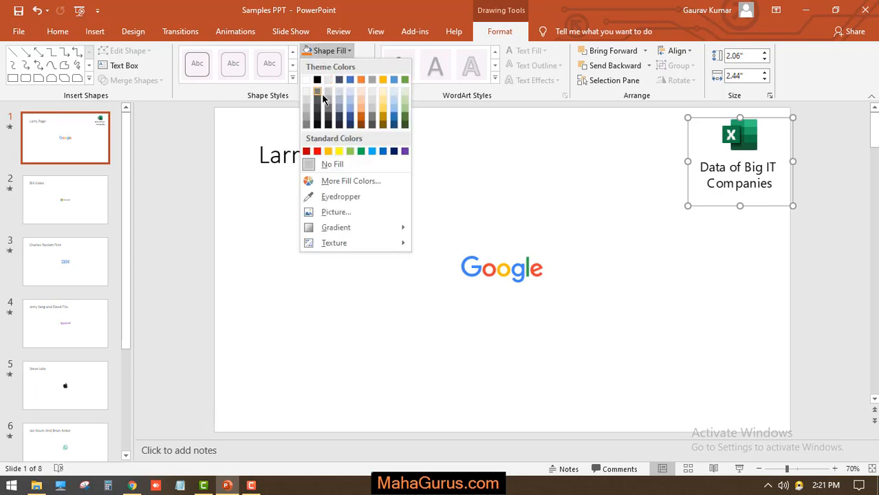
# Apply a Black shape fill and a Yellow outline to the 'Data of Big IT Companies' icon.
pyautogui.click(351, 109)
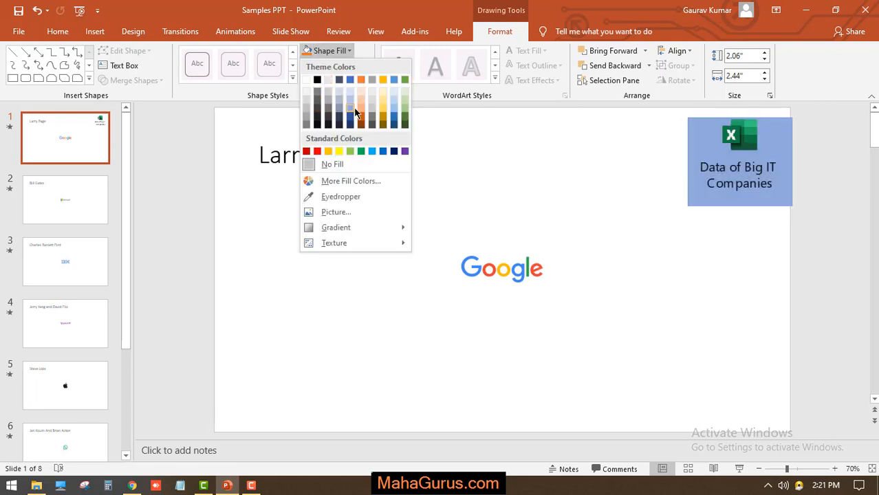
pyautogui.moveTo(306, 109)
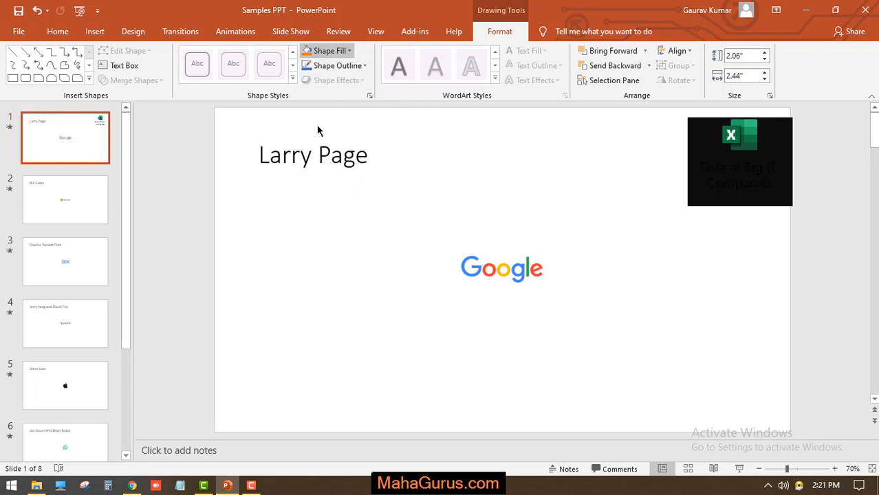
pyautogui.click(338, 65)
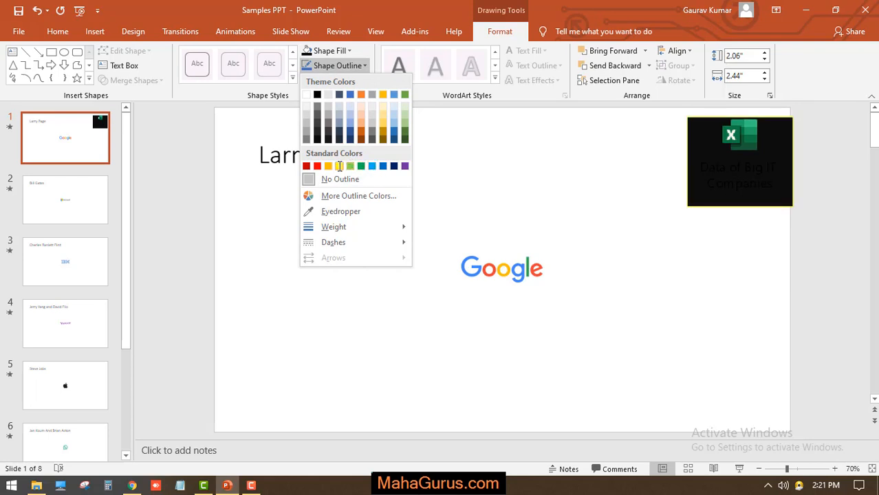
pyautogui.click(339, 166)
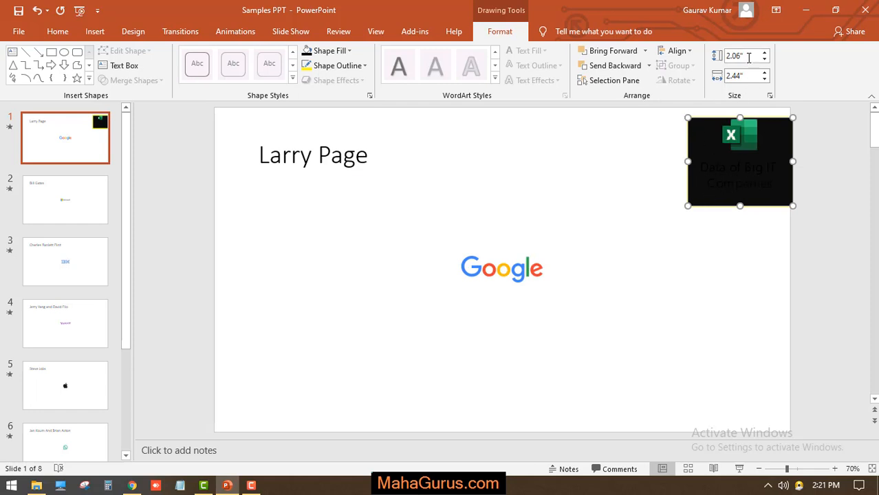
# Resize the Excel chart icon to 1.69 by 2 inches at the slide's top-right.
pyautogui.tripleClick(736, 56)
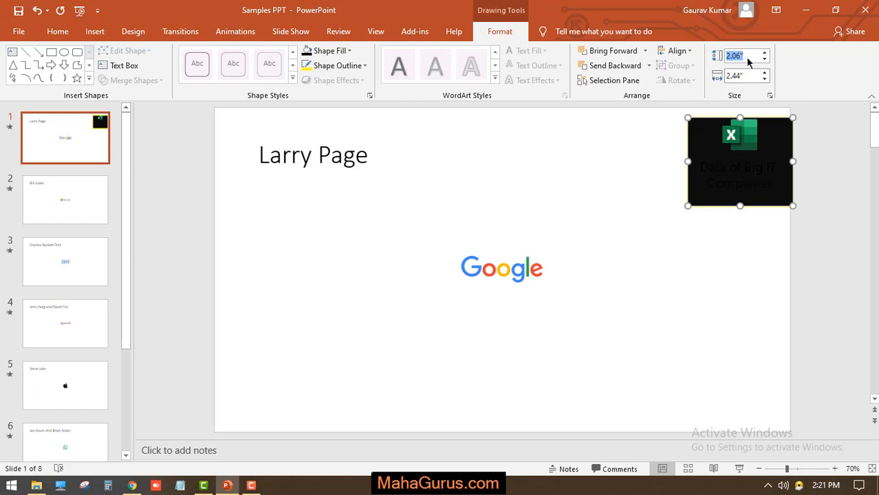
pyautogui.click(764, 80)
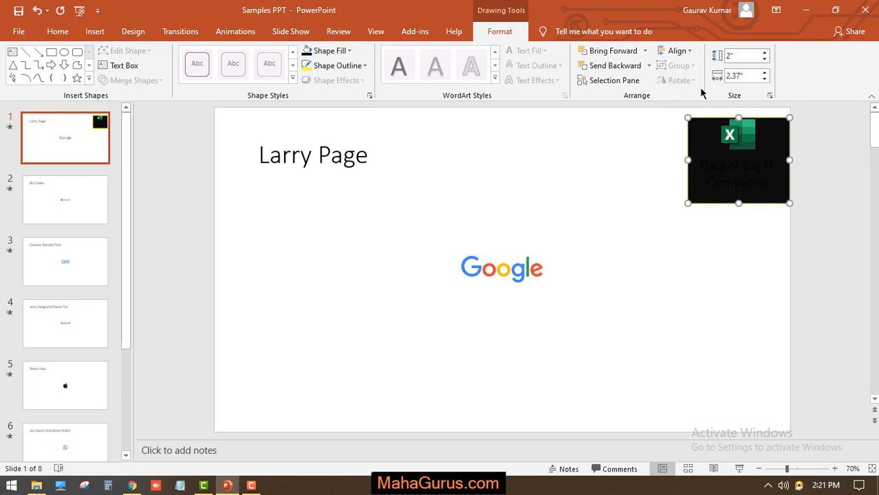
pyautogui.moveTo(790, 202); pyautogui.dragTo(773, 189)
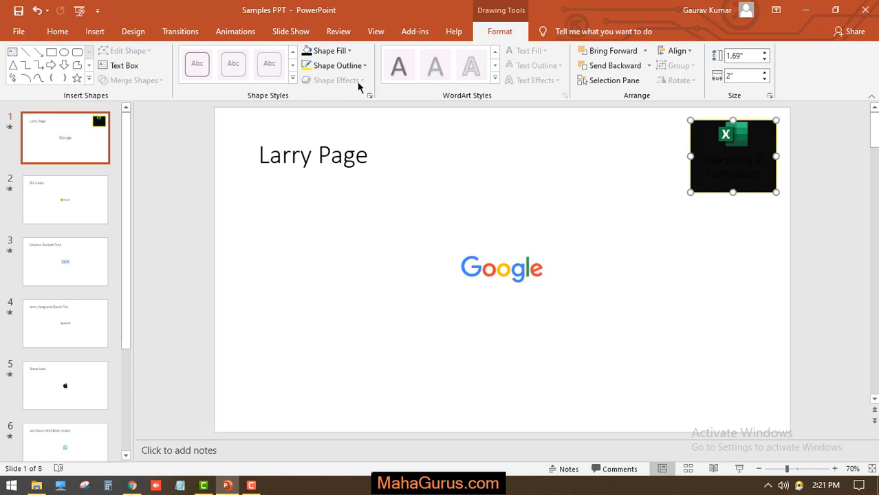
pyautogui.click(330, 51)
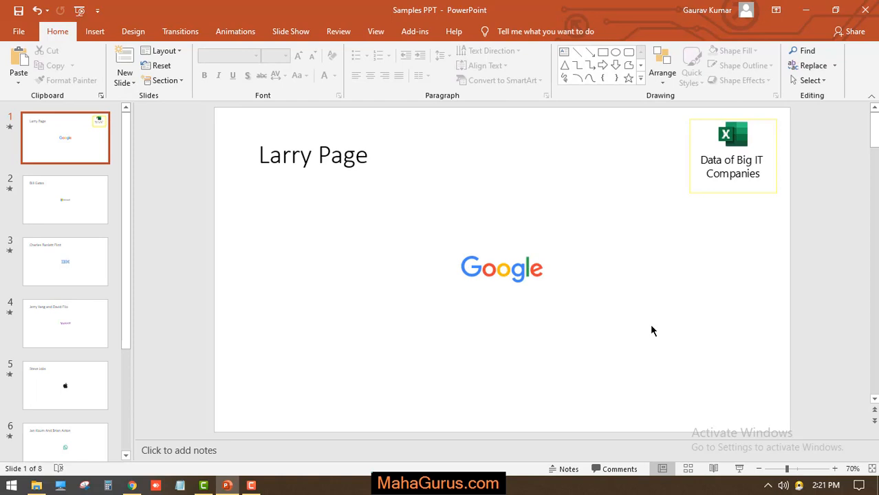
pyautogui.moveTo(733, 167)
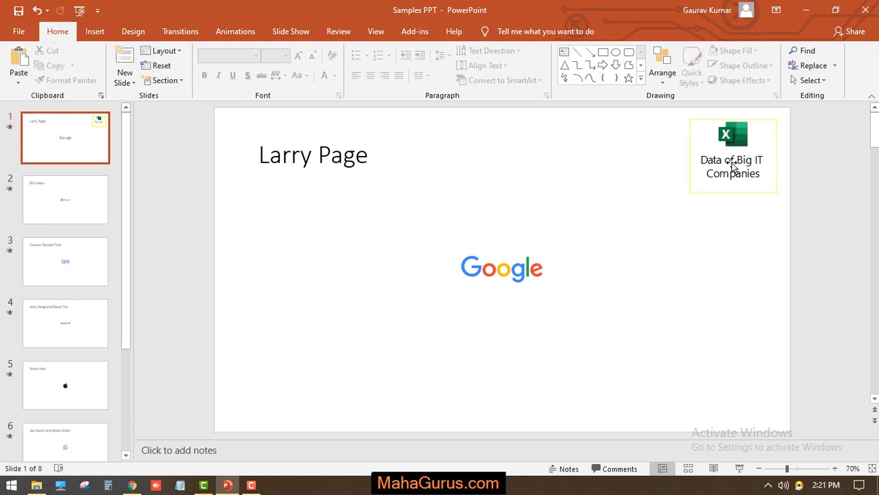
pyautogui.moveTo(327, 271)
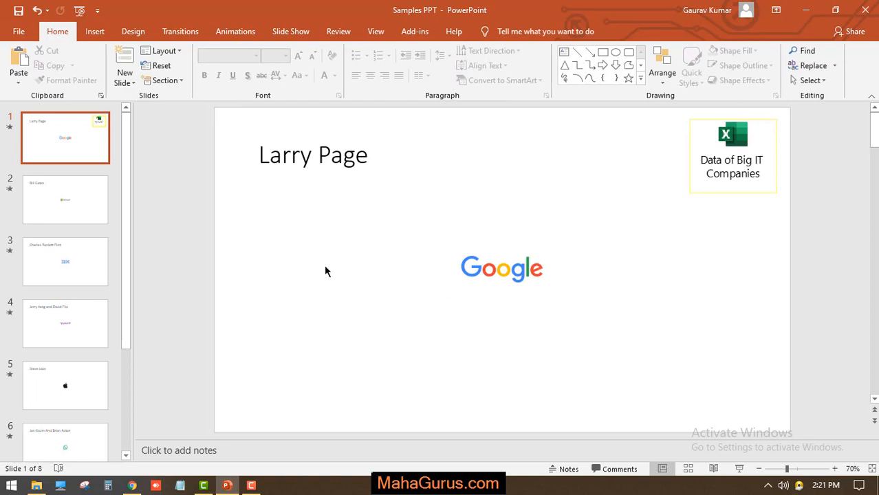
pyautogui.moveTo(674, 228)
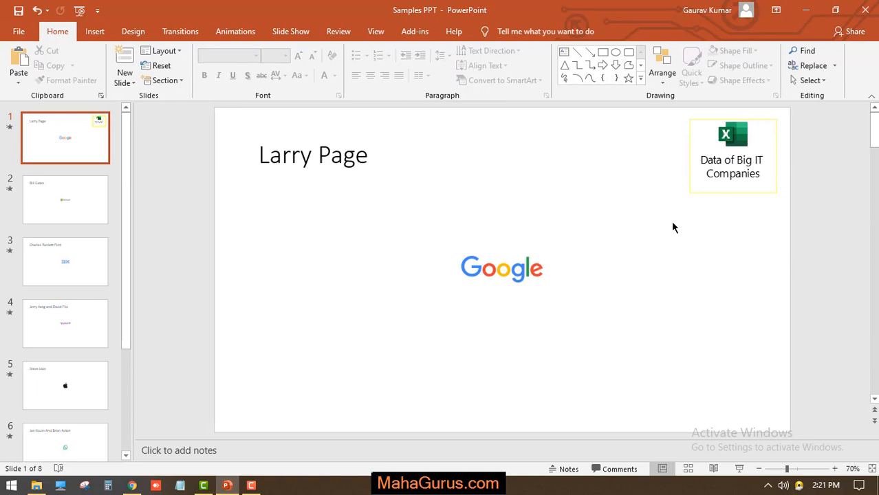
pyautogui.moveTo(743, 174)
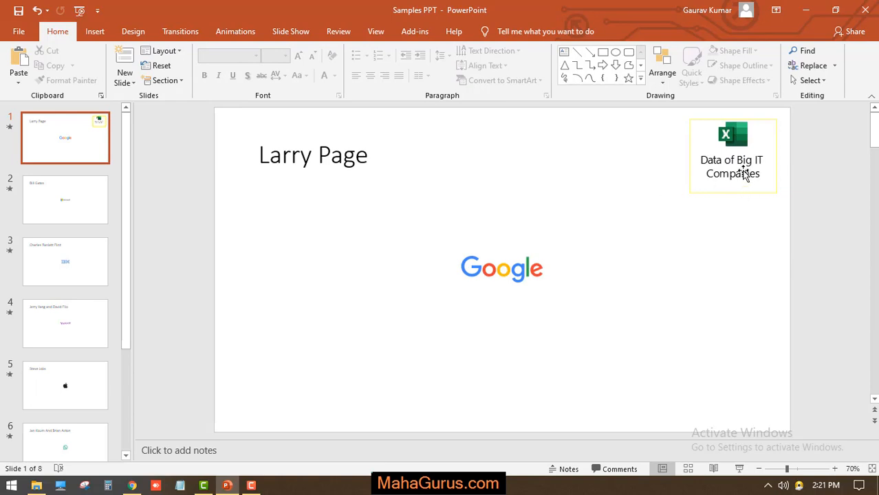
pyautogui.moveTo(702, 172)
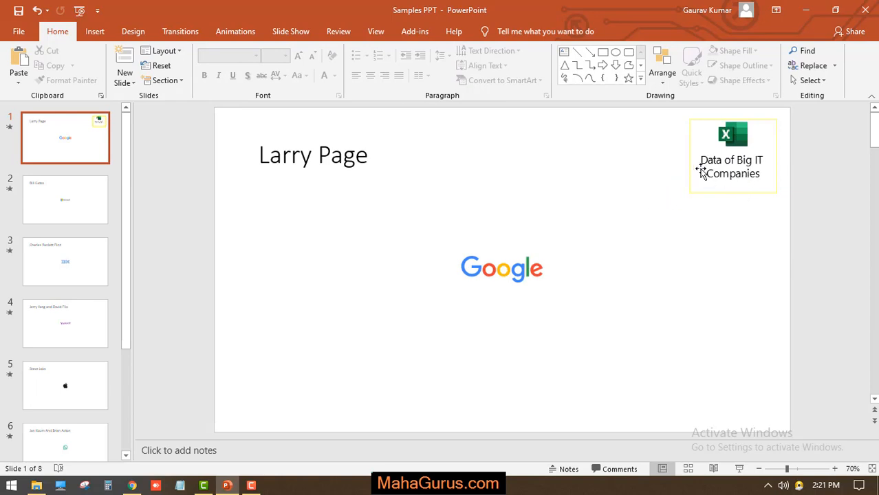
pyautogui.doubleClick(733, 155)
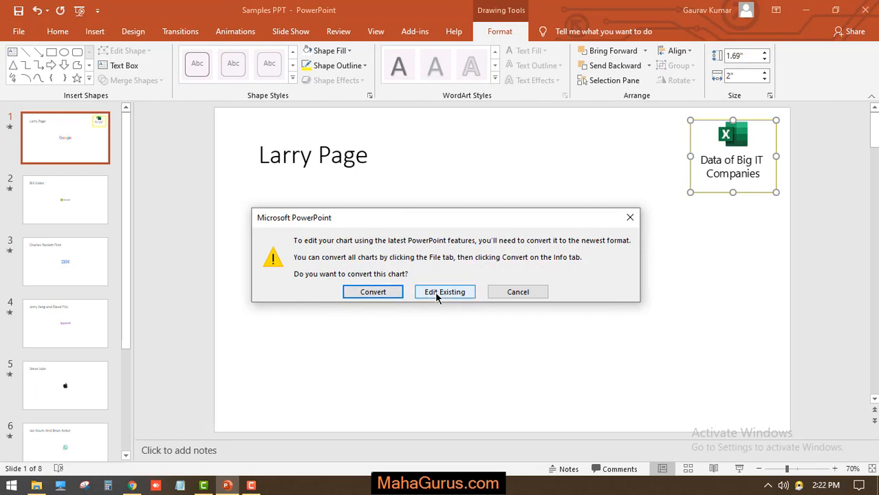
pyautogui.click(445, 291)
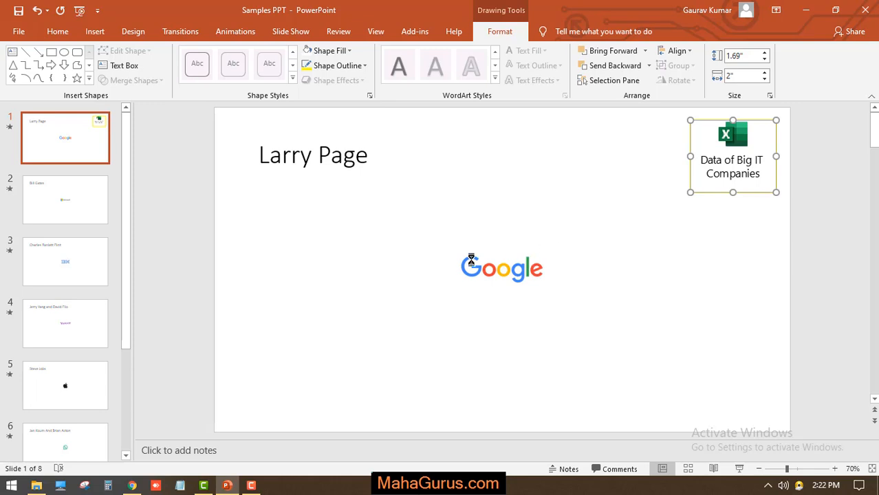
pyautogui.doubleClick(732, 134)
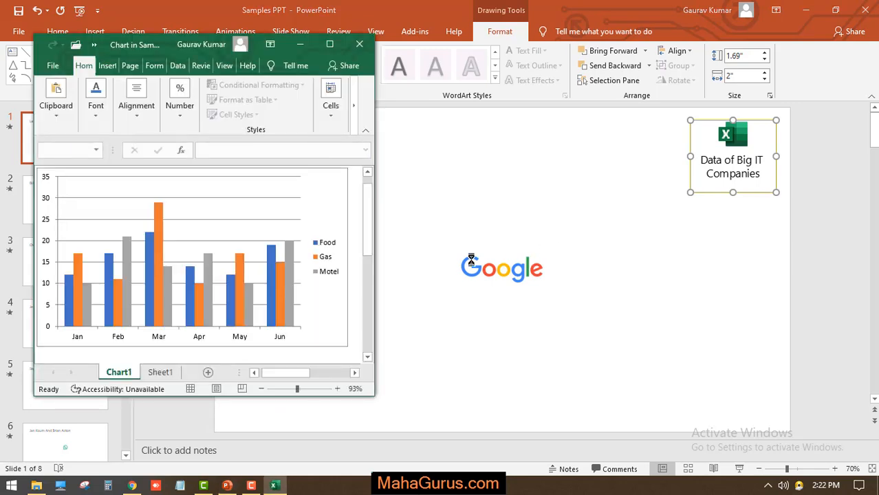
pyautogui.moveTo(280, 268)
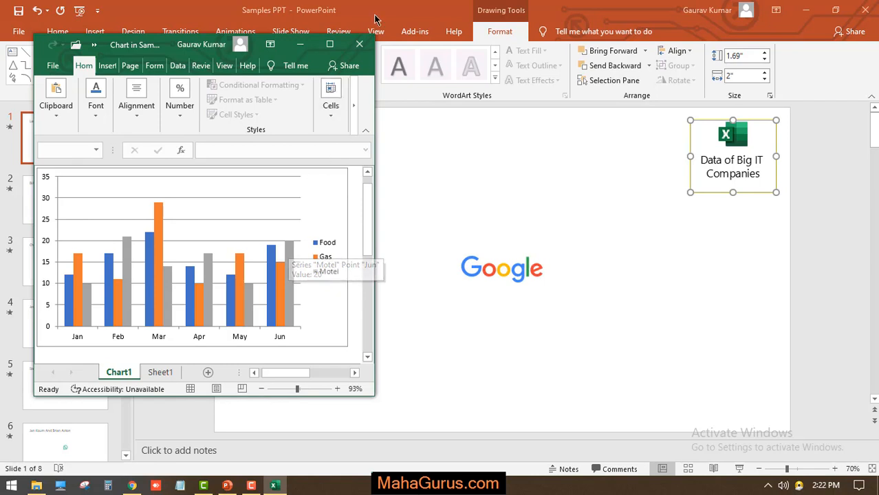
pyautogui.moveTo(346, 122)
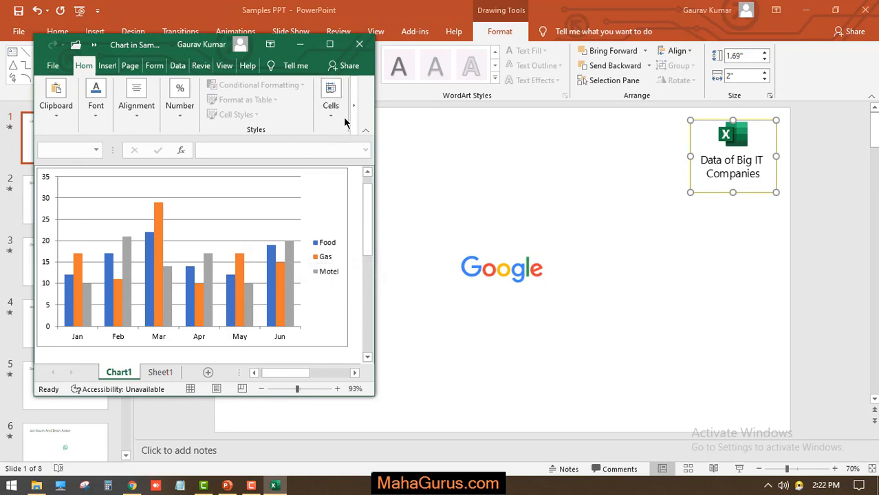
pyautogui.click(359, 44)
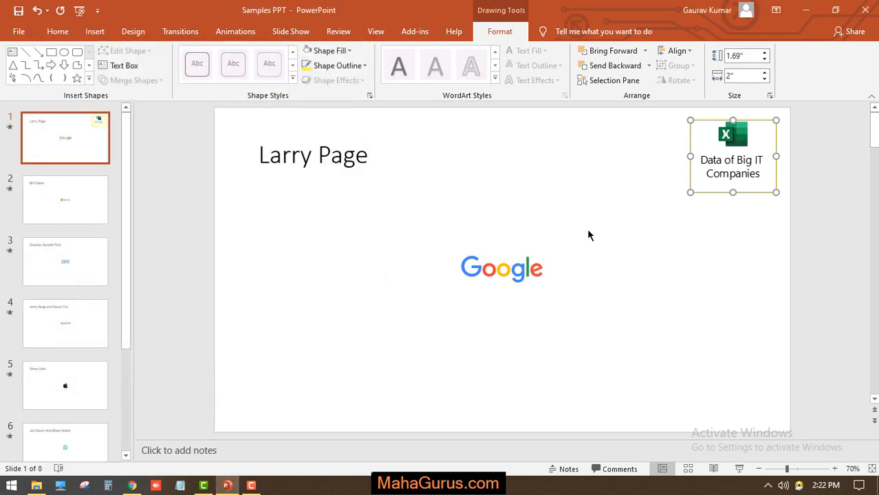